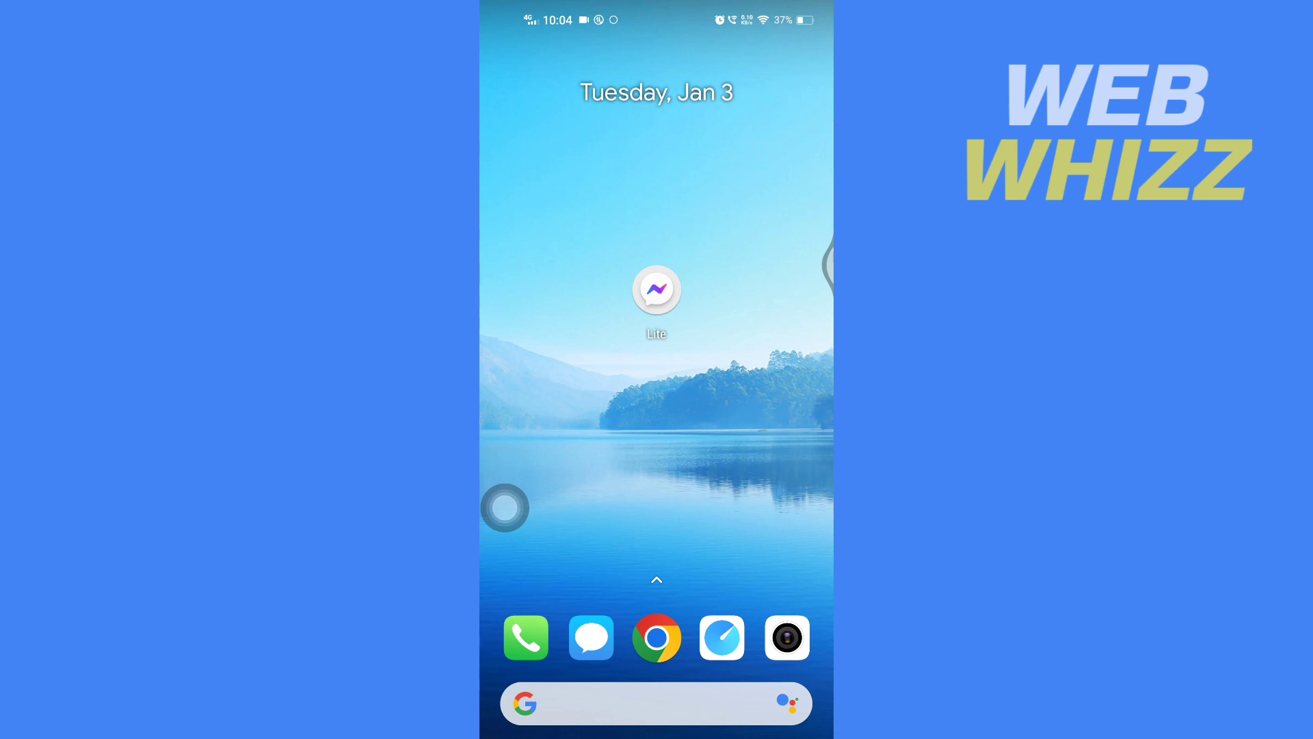
Launch Messenger Lite to show its four-conversation chat list.
click(656, 291)
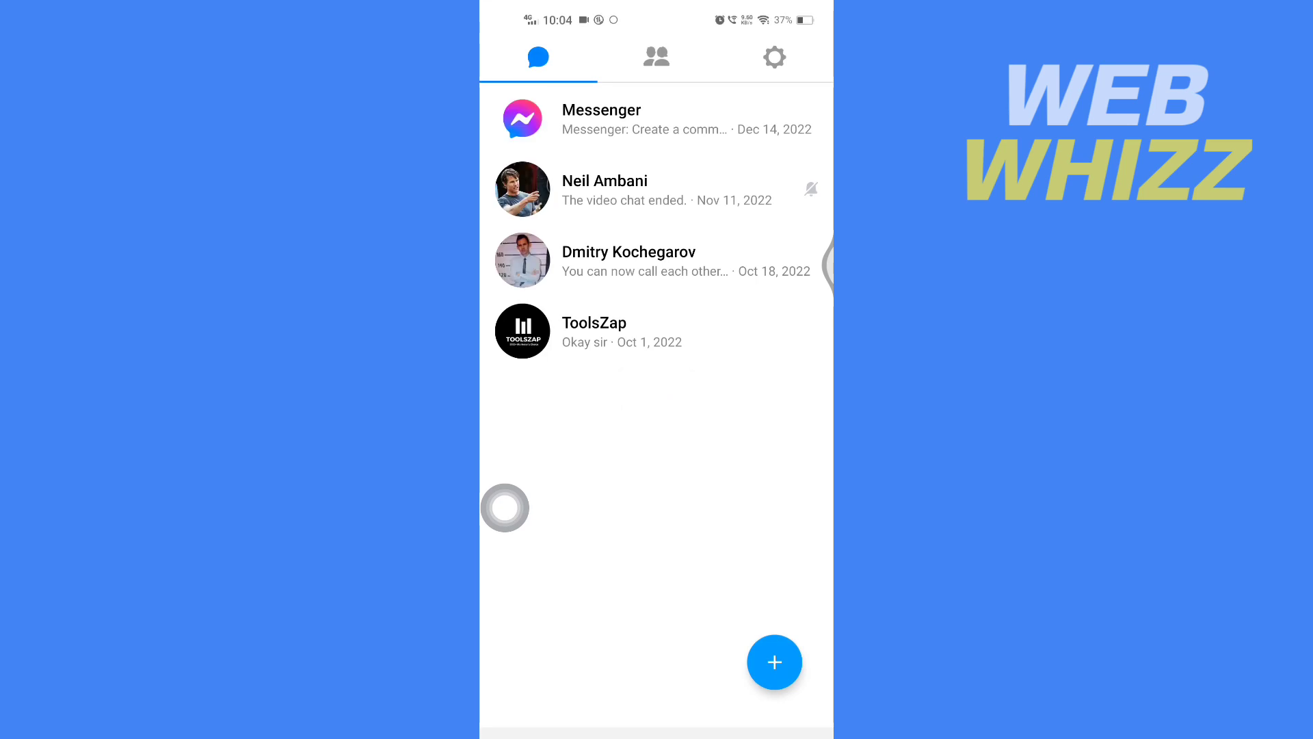
mouse_move(719, 189)
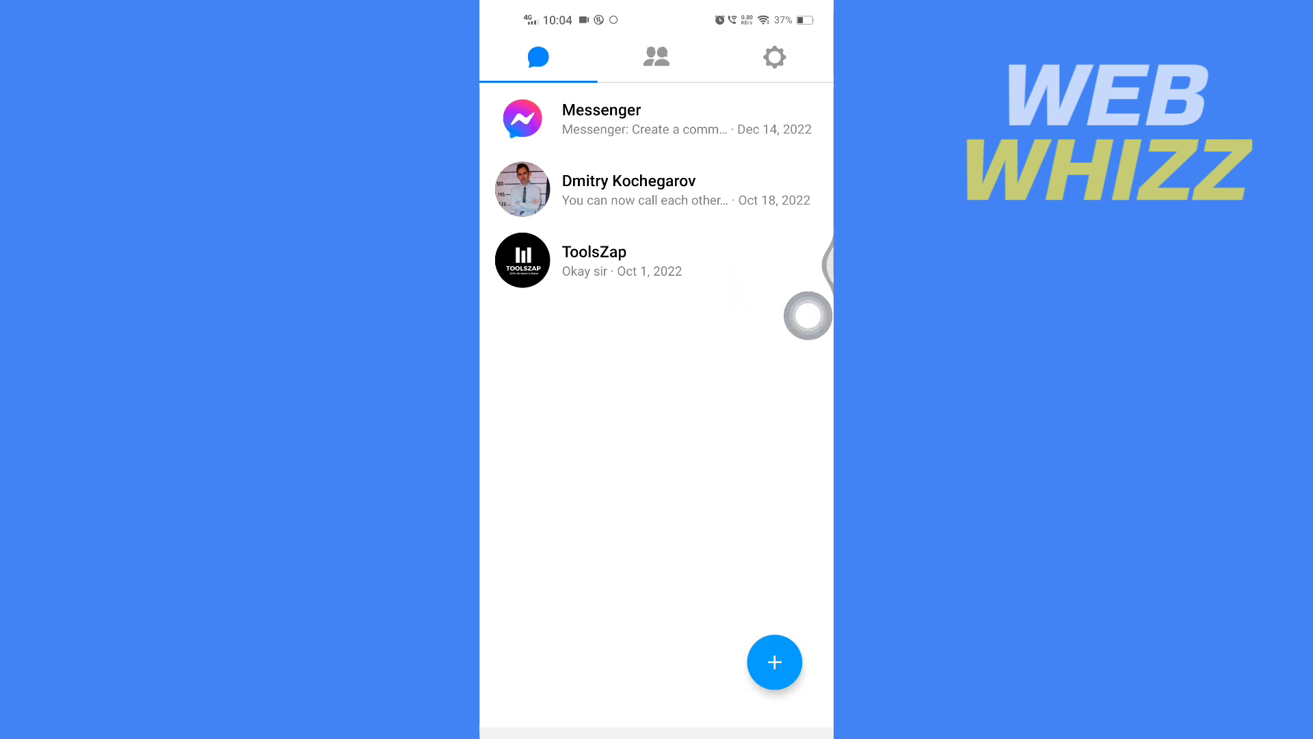
Exit Messenger Lite back to the phone's home screen.
click(774, 57)
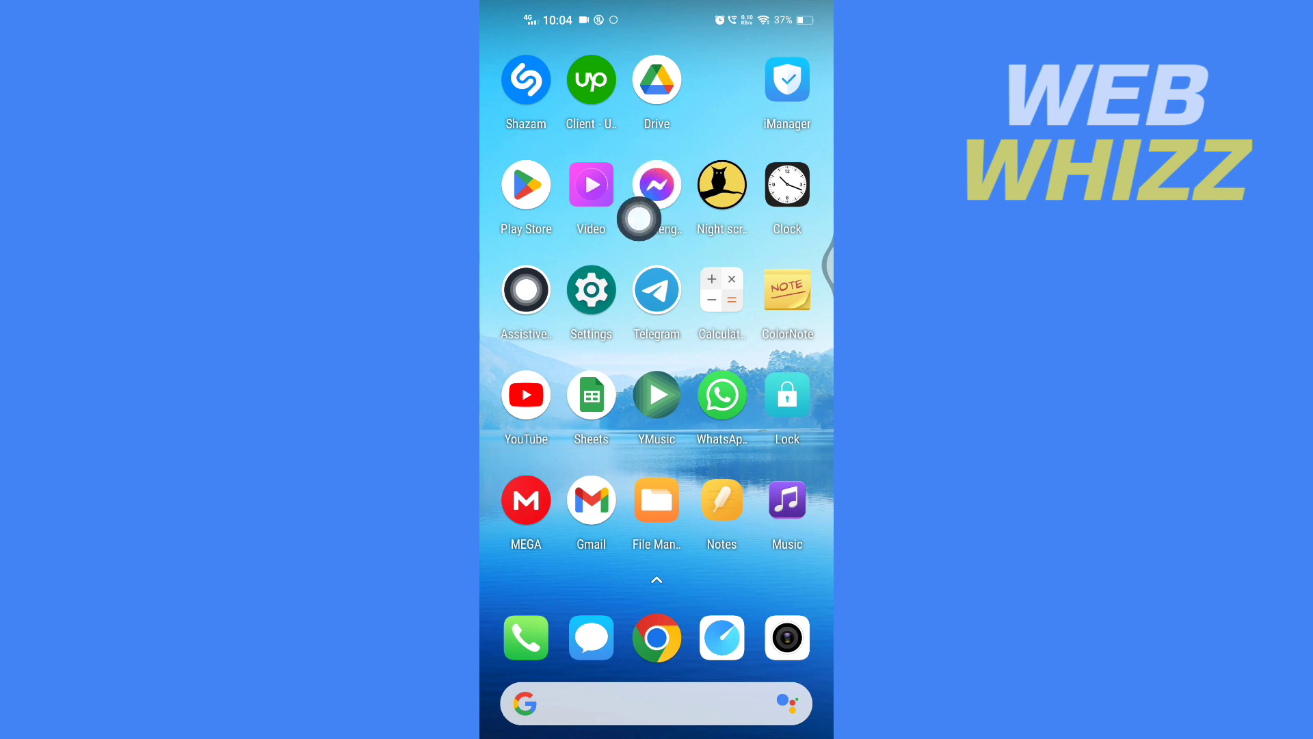
click(656, 184)
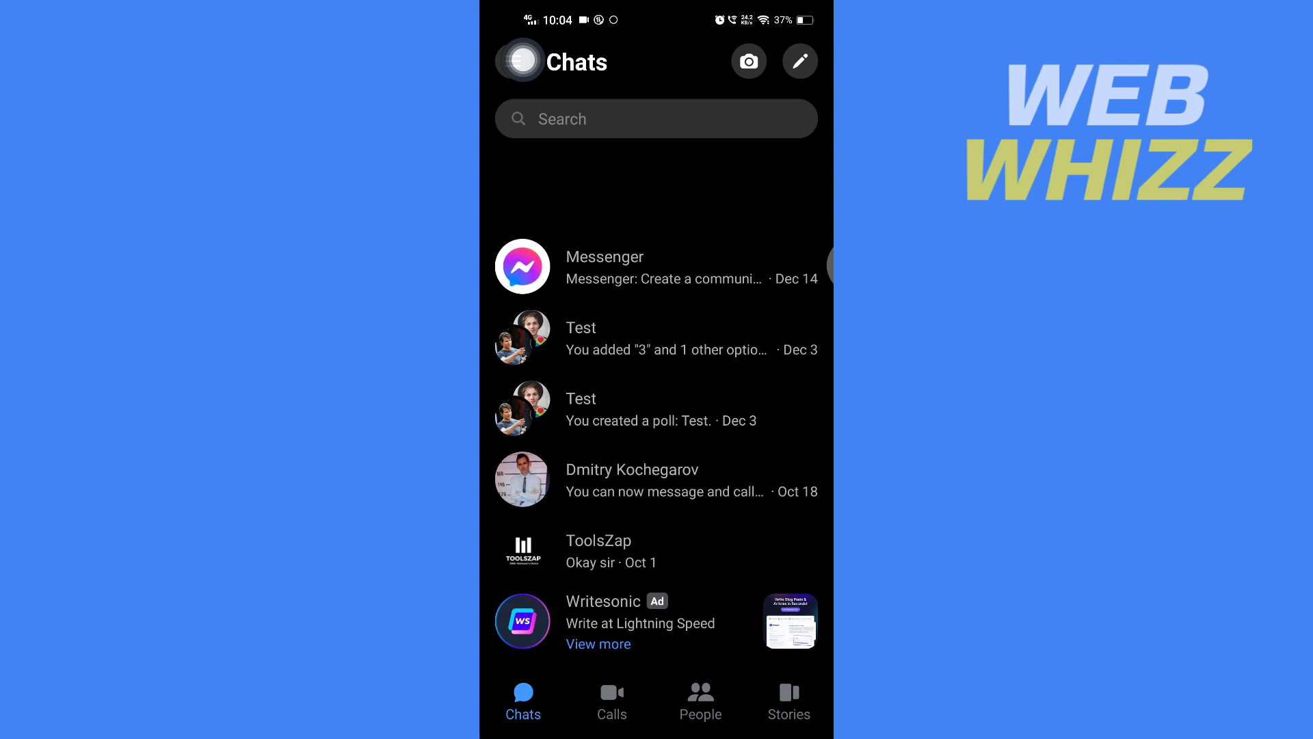
click(520, 61)
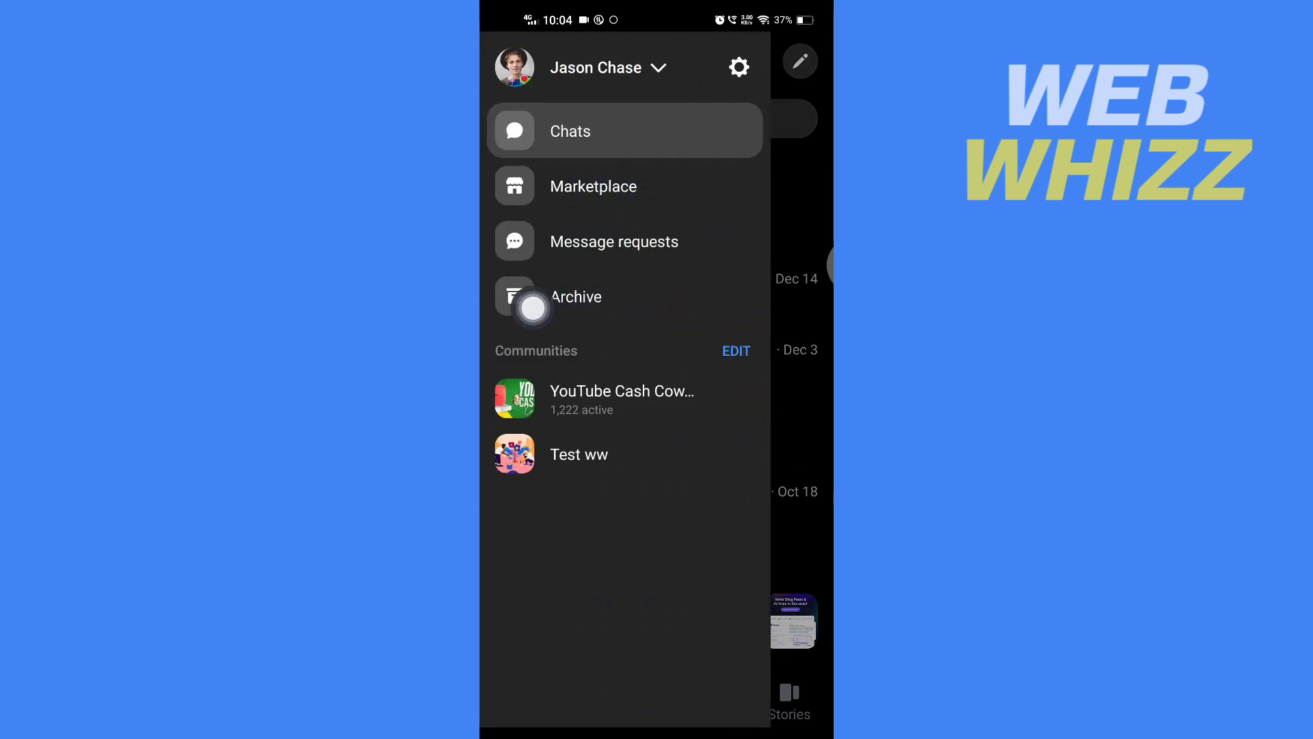
click(575, 296)
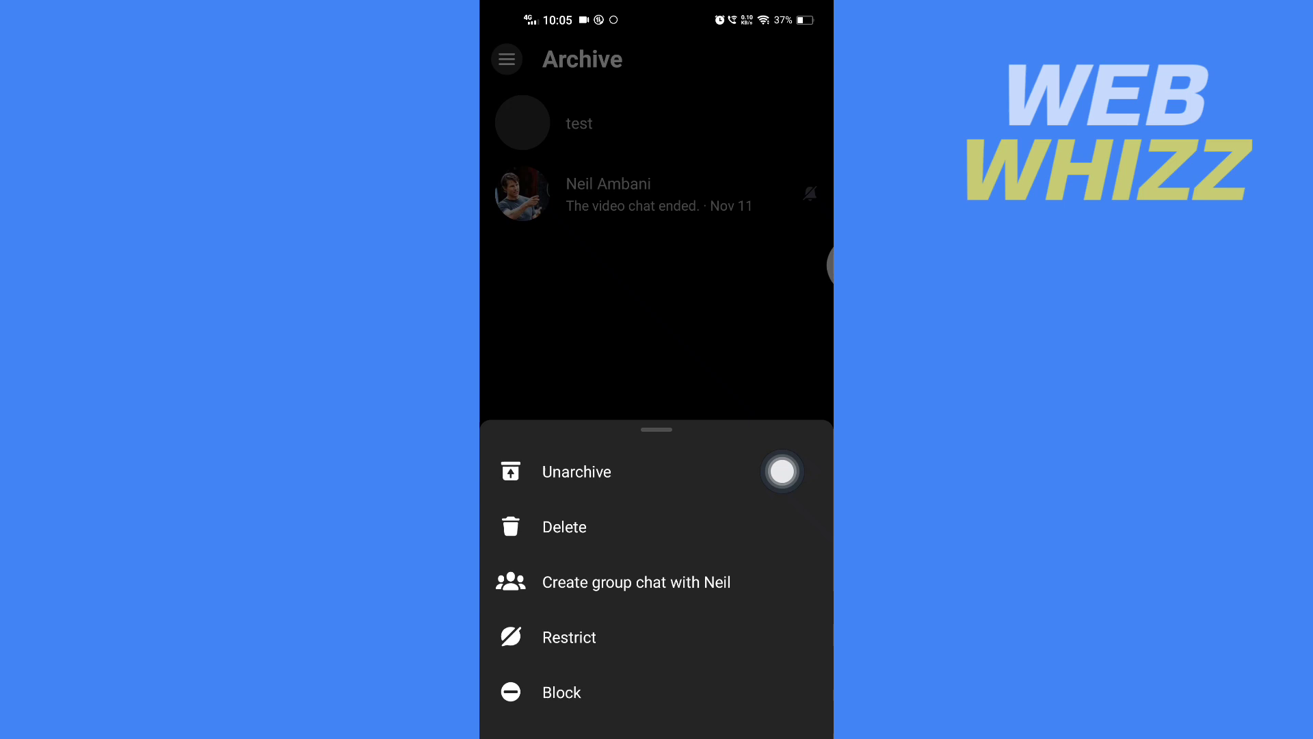
click(576, 472)
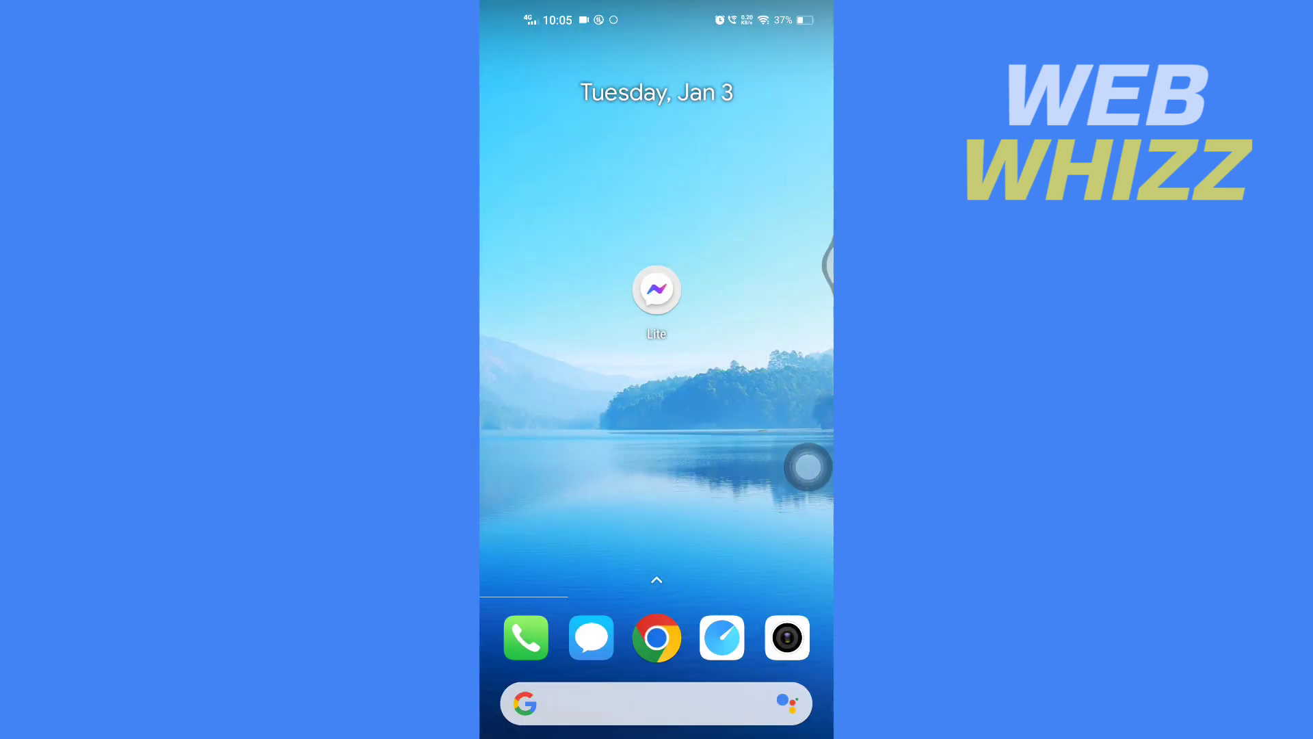
click(656, 288)
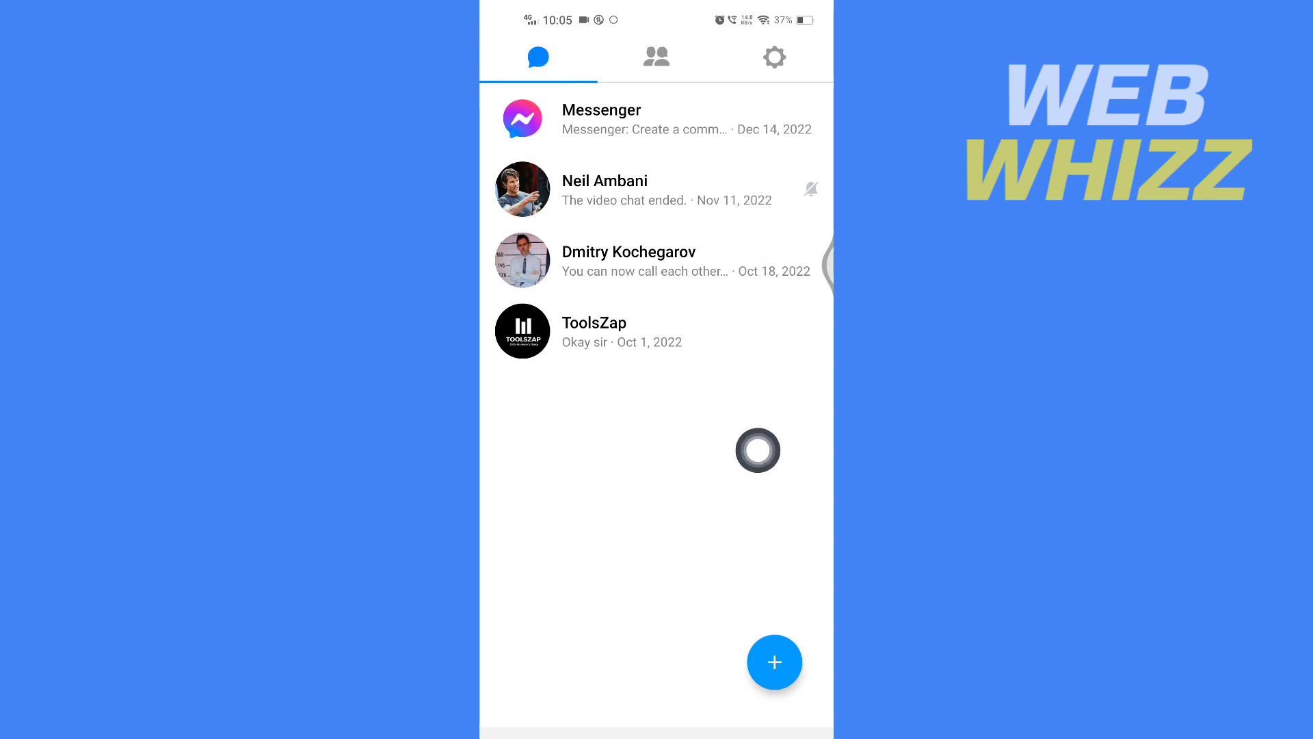
mouse_move(808, 452)
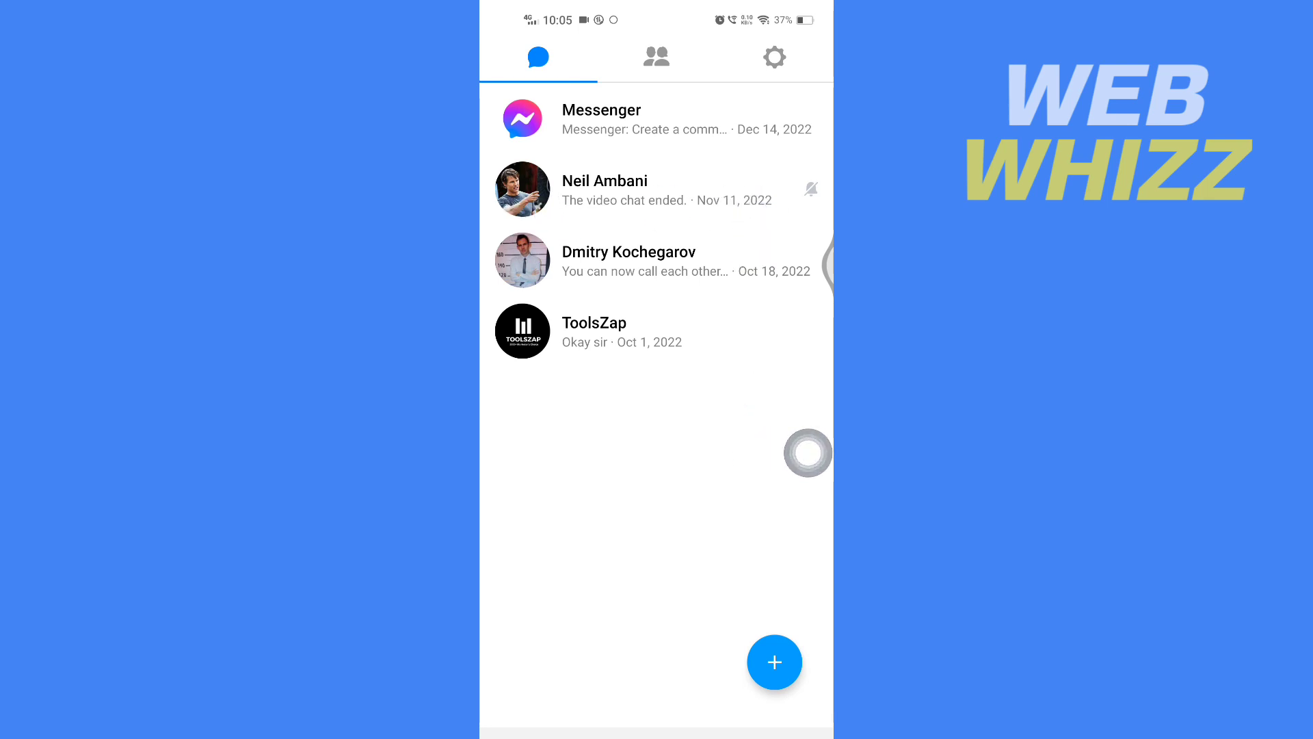